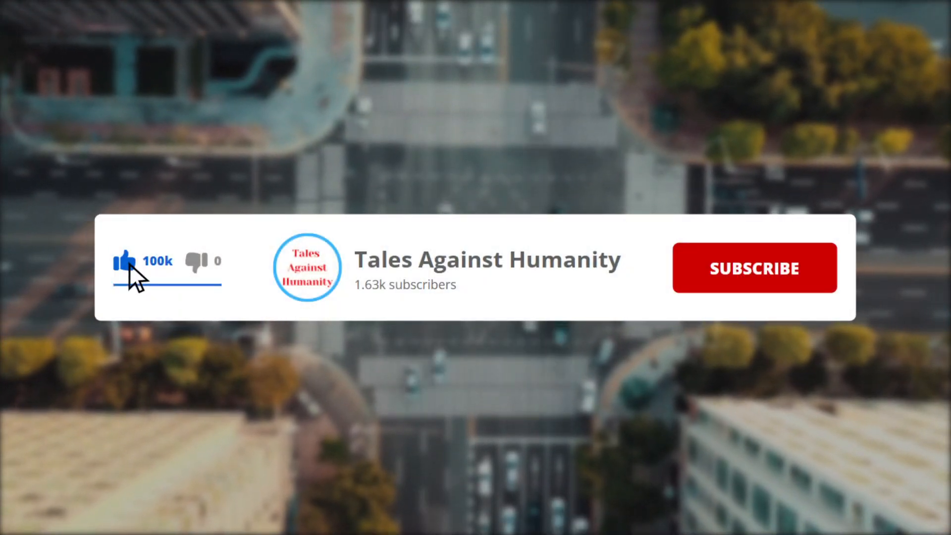
click(753, 267)
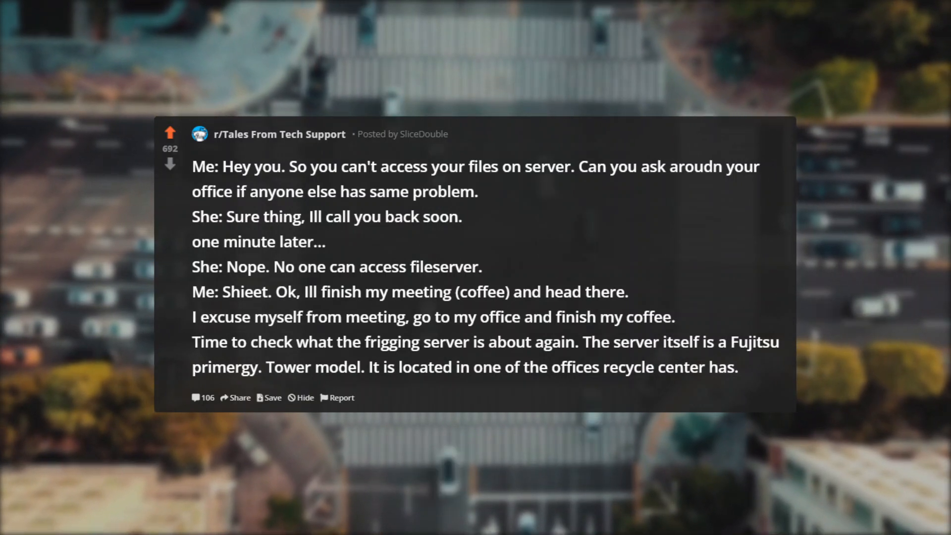
scroll(down, 3)
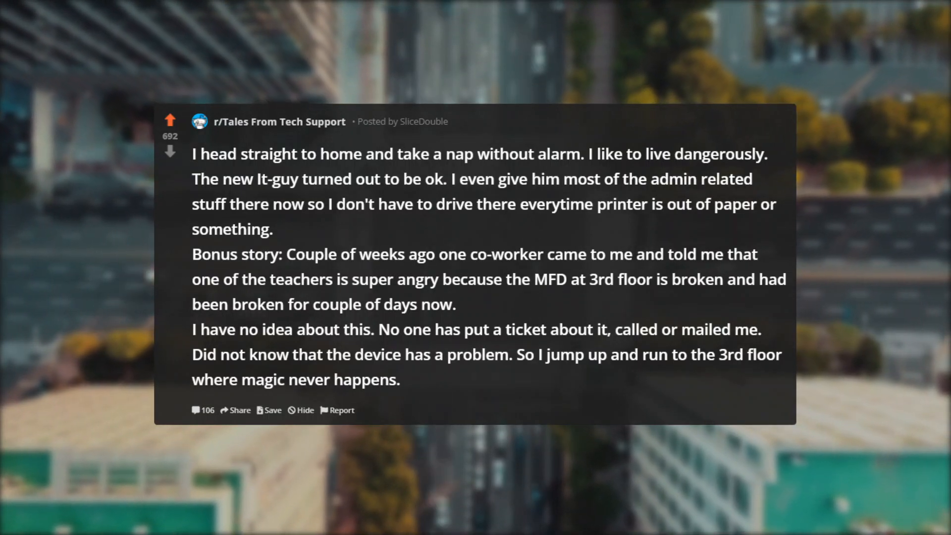
scroll(down, 3)
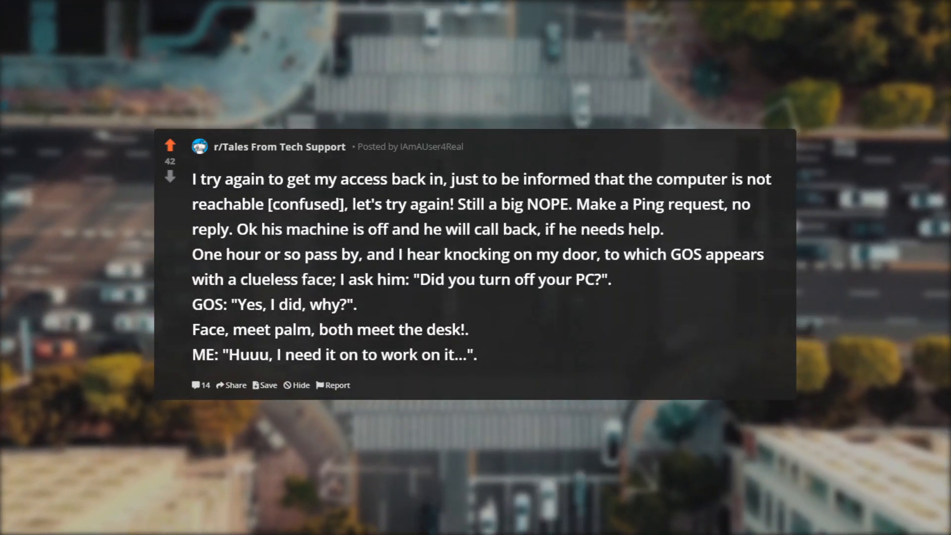
scroll(down, 3)
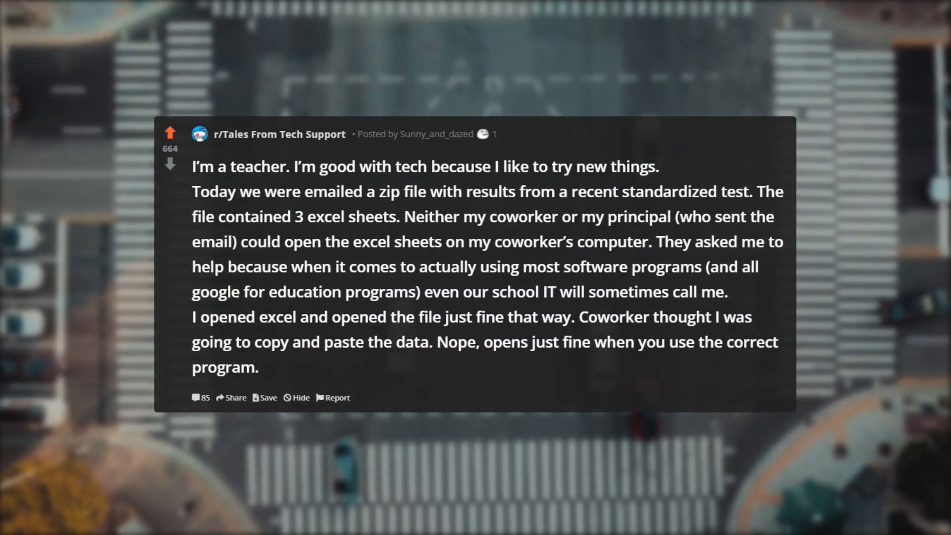
scroll(down, 3)
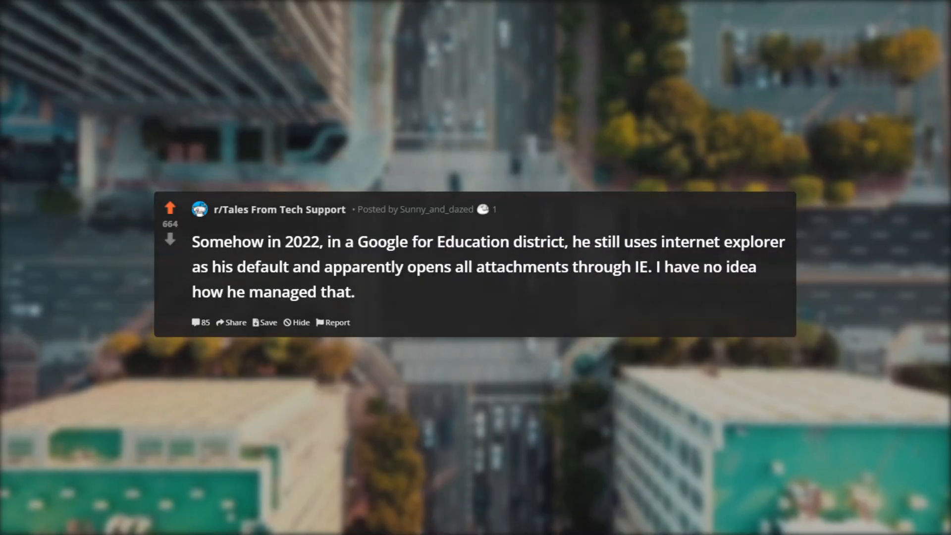